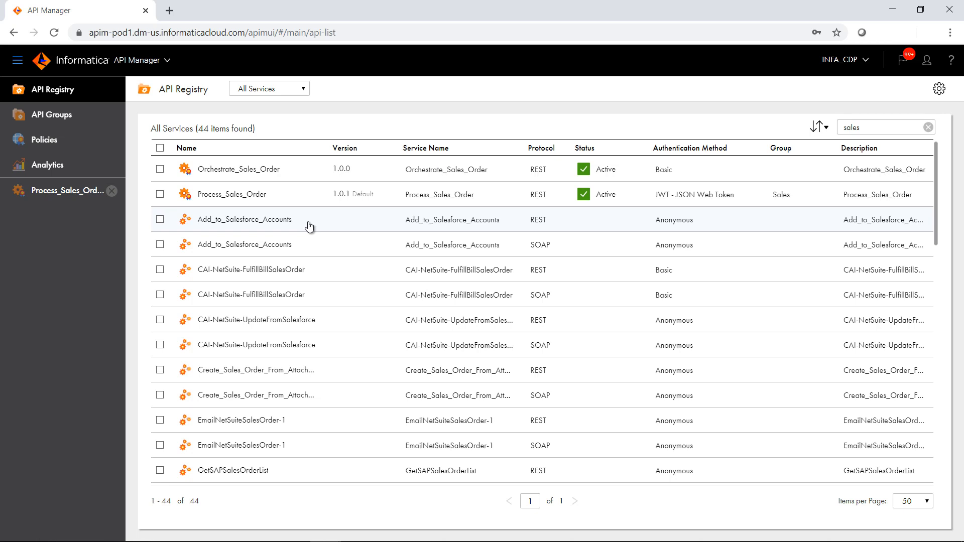
mouse_move(513, 227)
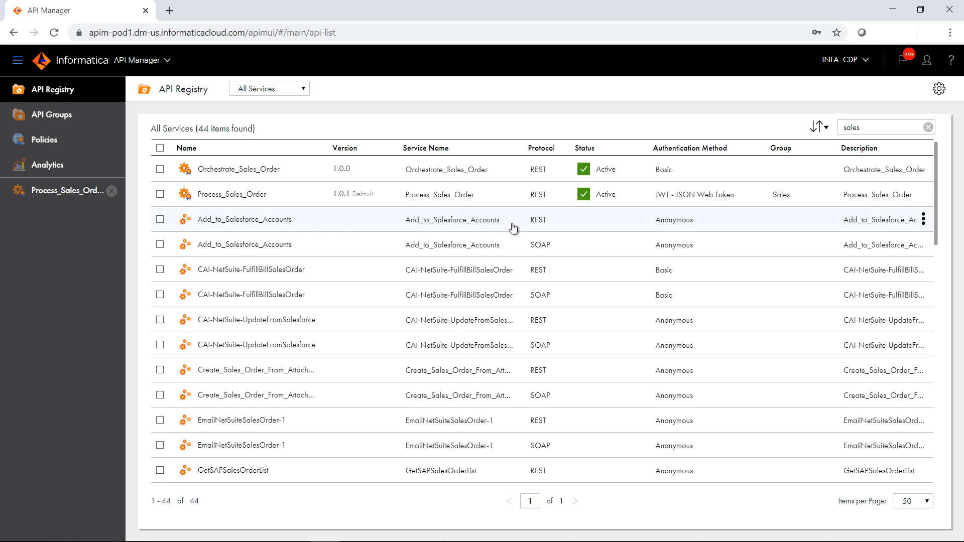
mouse_move(884, 184)
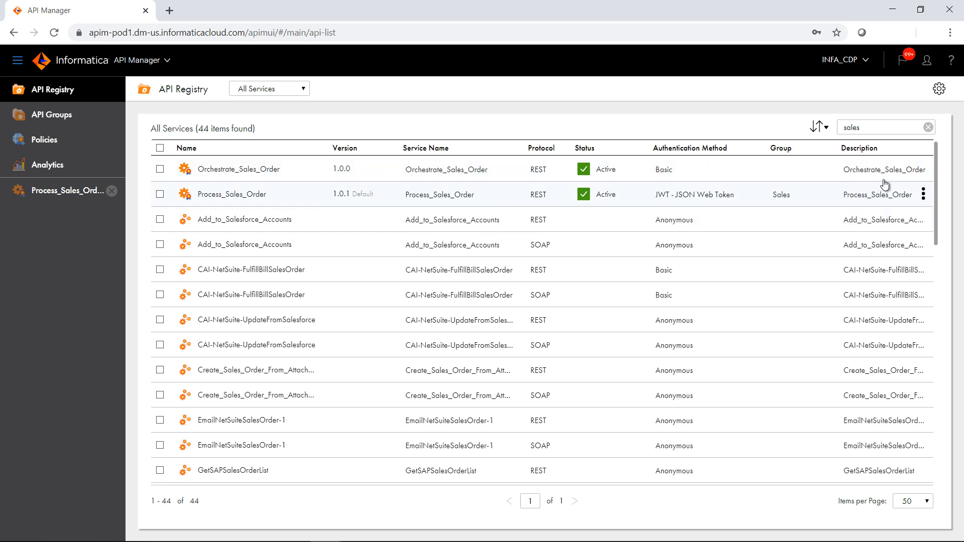
Show the actions menu for the Orchestrate_Sales_Order API in the sales-filtered registry.
left_click(923, 169)
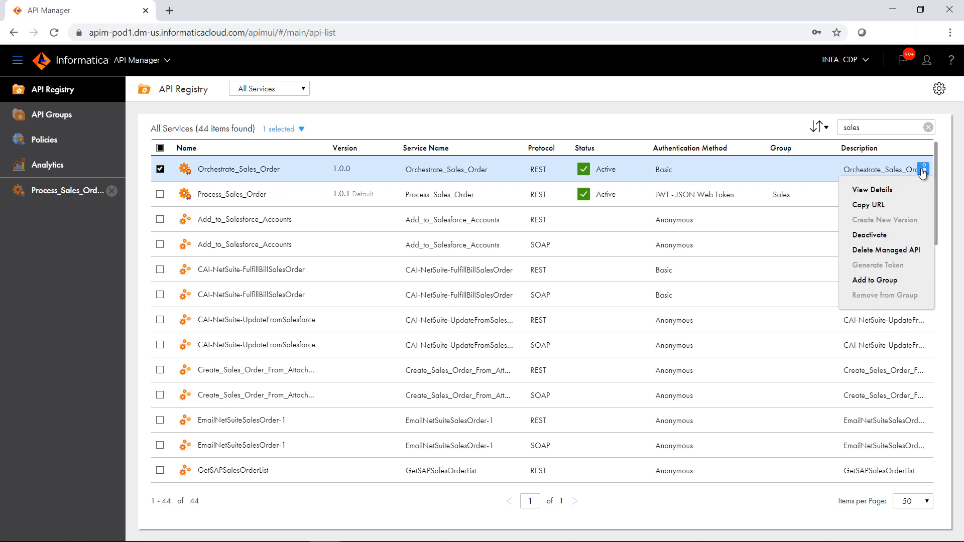
mouse_move(887, 250)
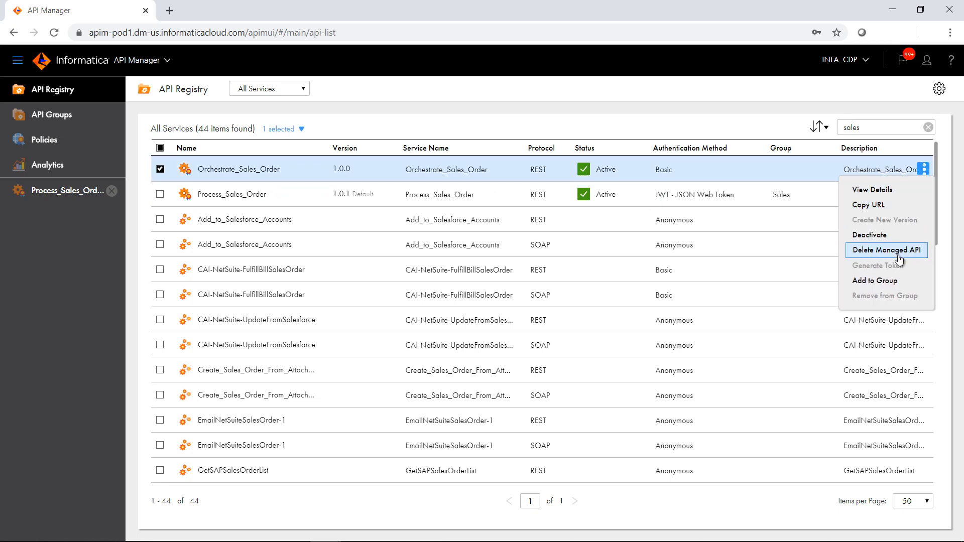
mouse_move(876, 281)
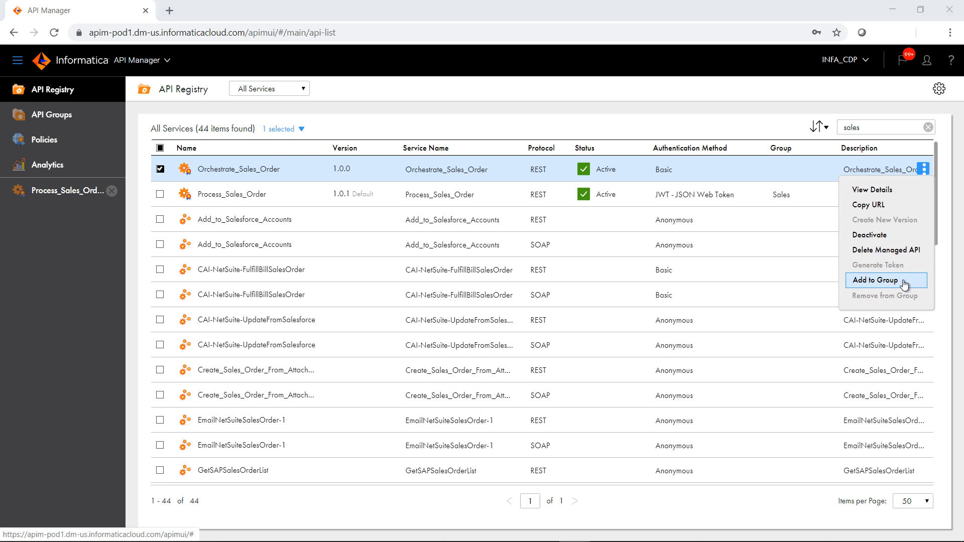
mouse_move(304, 129)
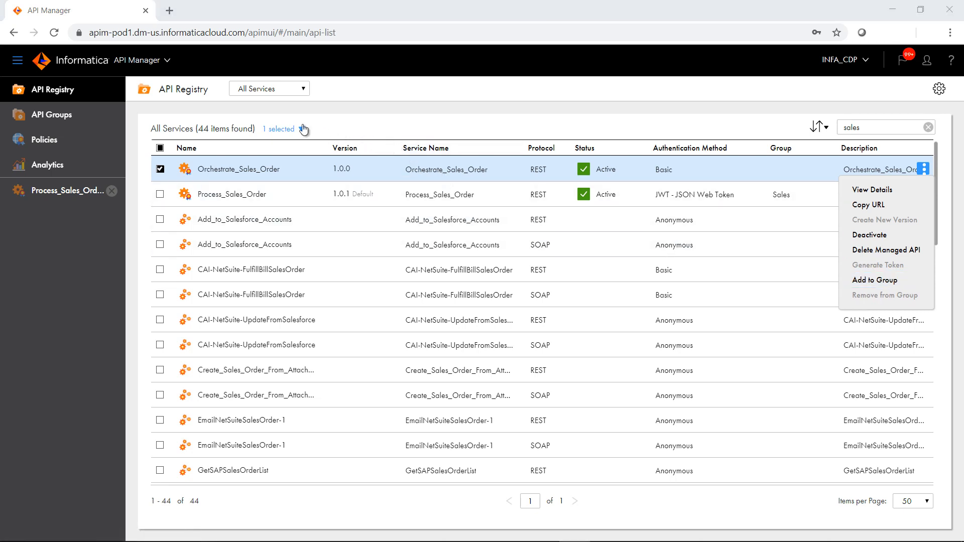
View Orchestrate_Sales_Order/1.0.0 details, its rate limit, caching and IP filtering policies, then its privacy settings.
left_click(872, 189)
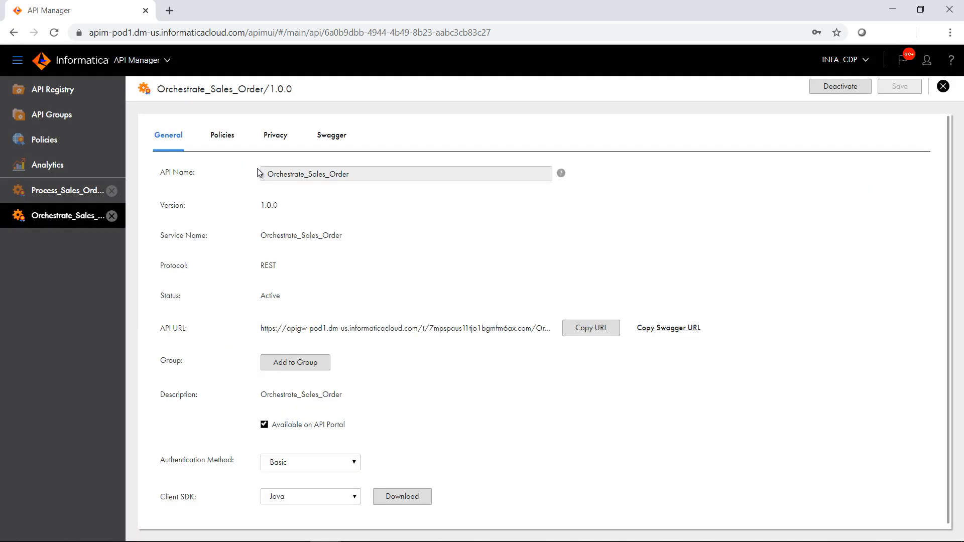
left_click(221, 136)
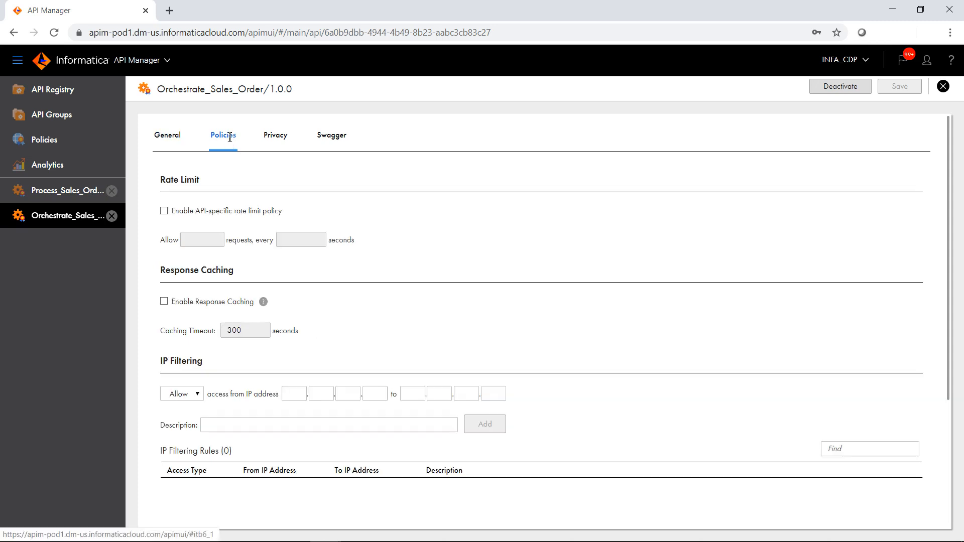
mouse_move(216, 223)
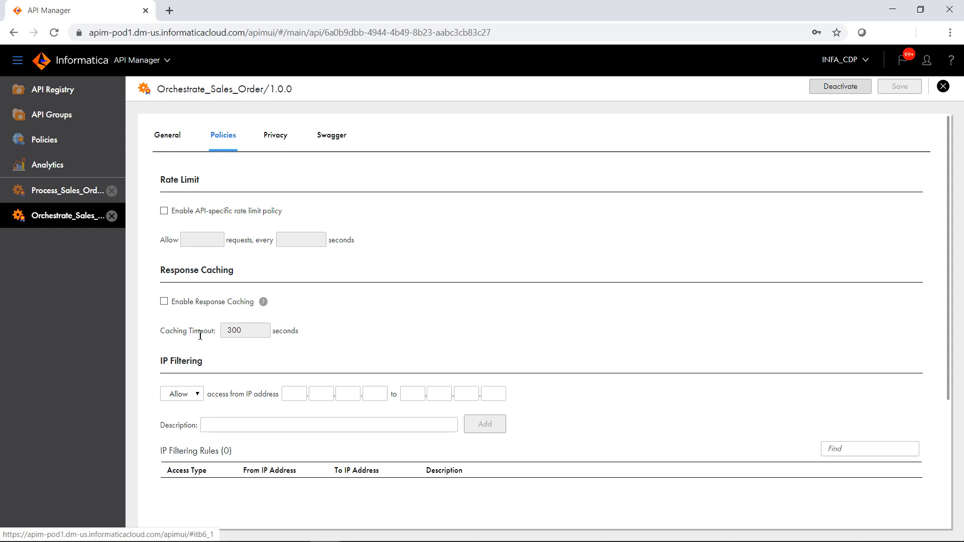
mouse_move(235, 323)
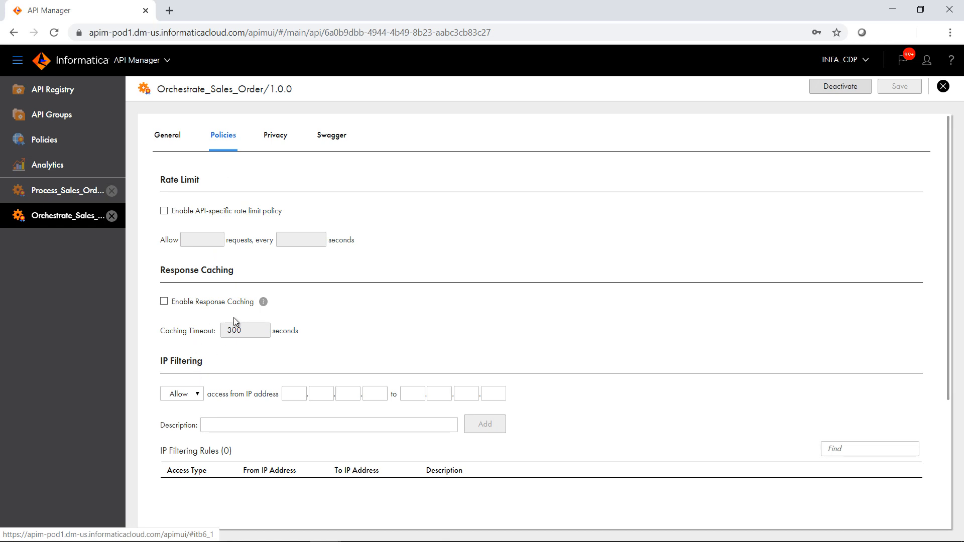
left_click(275, 135)
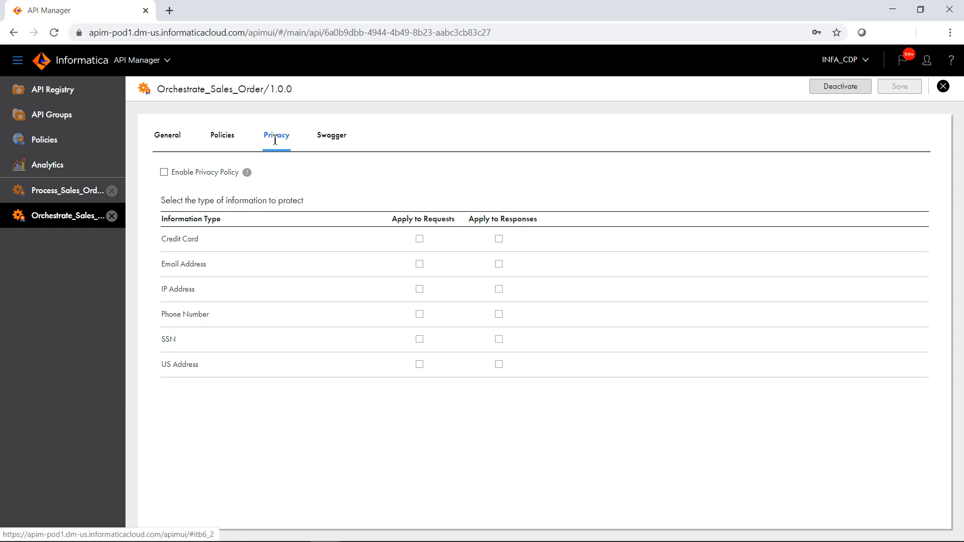
mouse_move(302, 147)
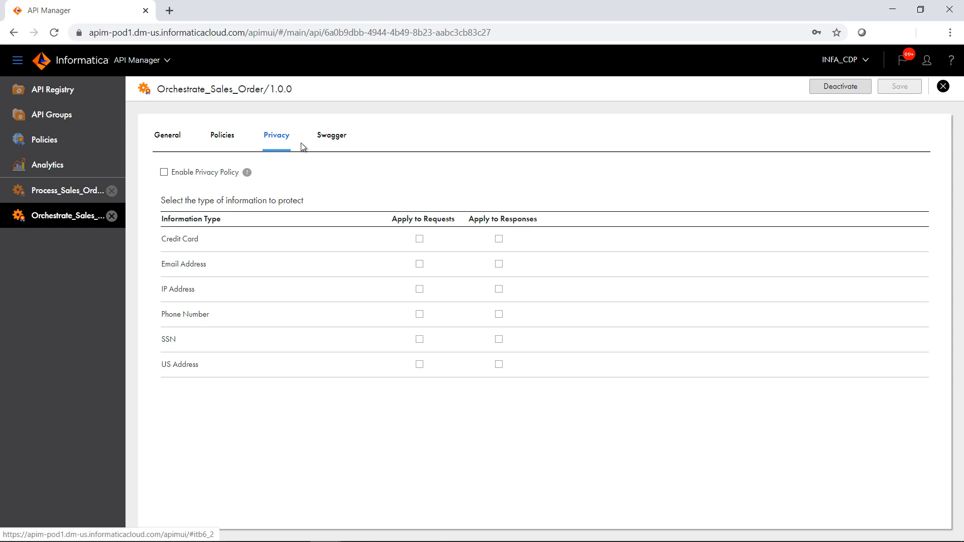
mouse_move(248, 168)
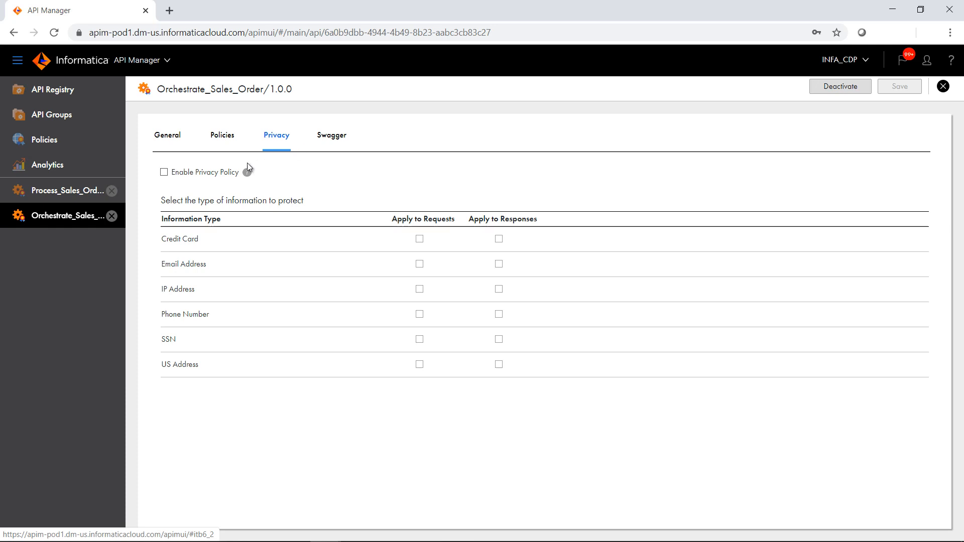
From API Groups, view the Sales group with its JWT token expiration and Process_Sales_Order member.
left_click(52, 115)
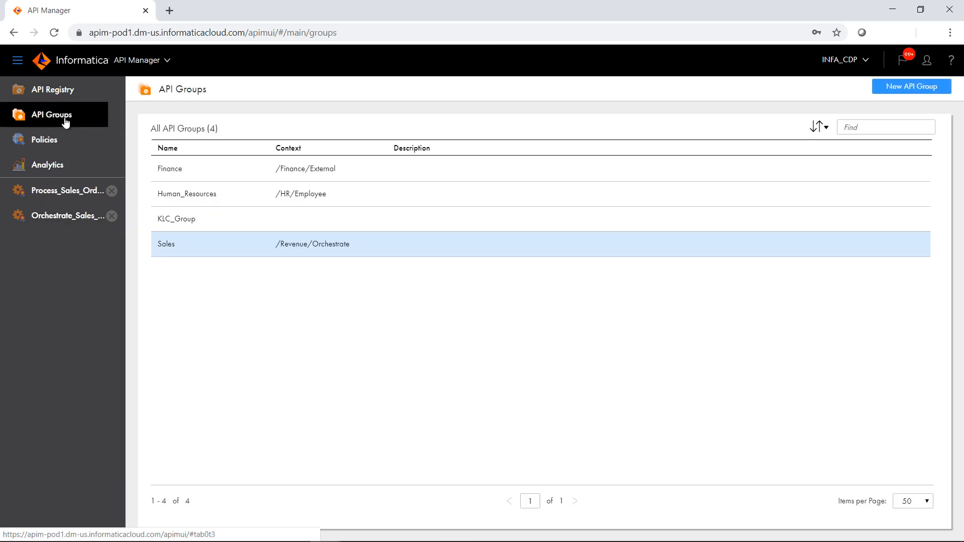
mouse_move(180, 231)
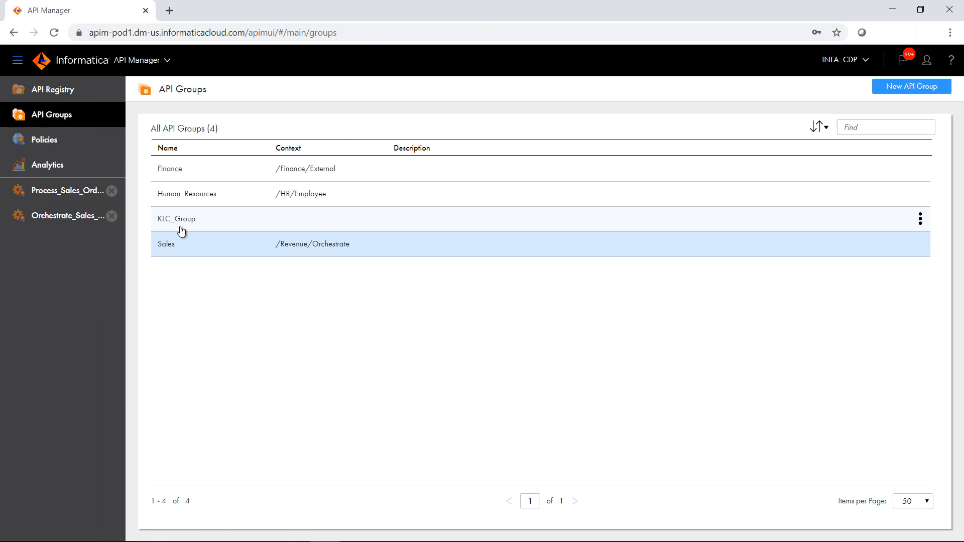
mouse_move(172, 249)
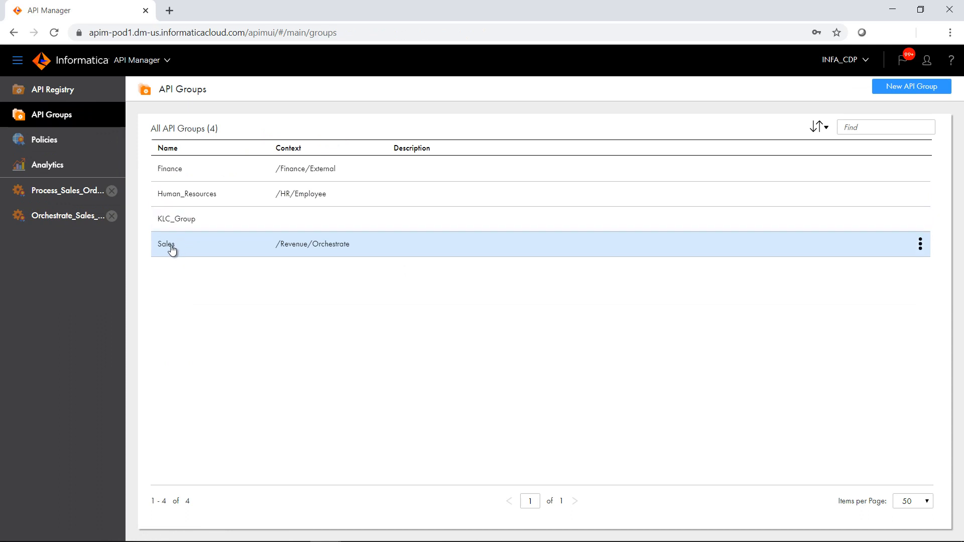
left_click(165, 244)
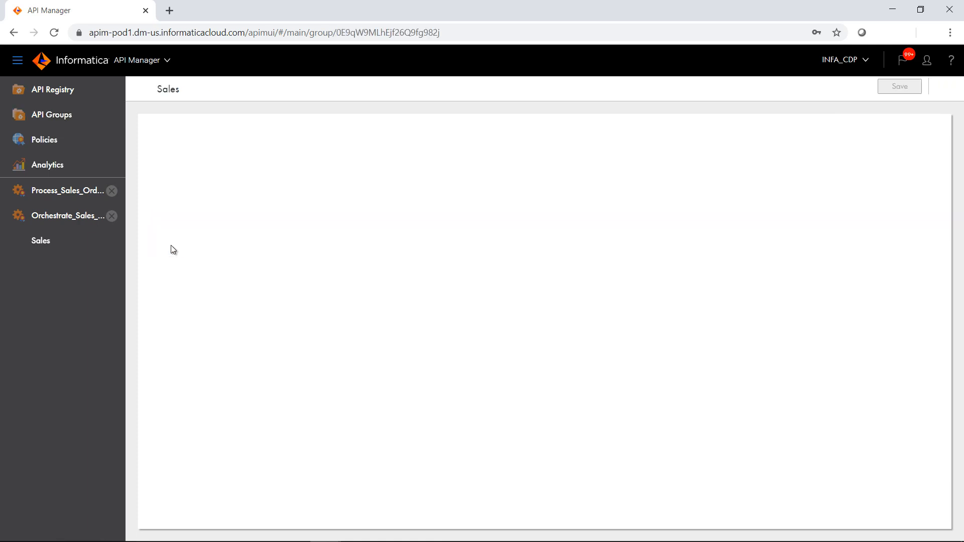
left_click(40, 240)
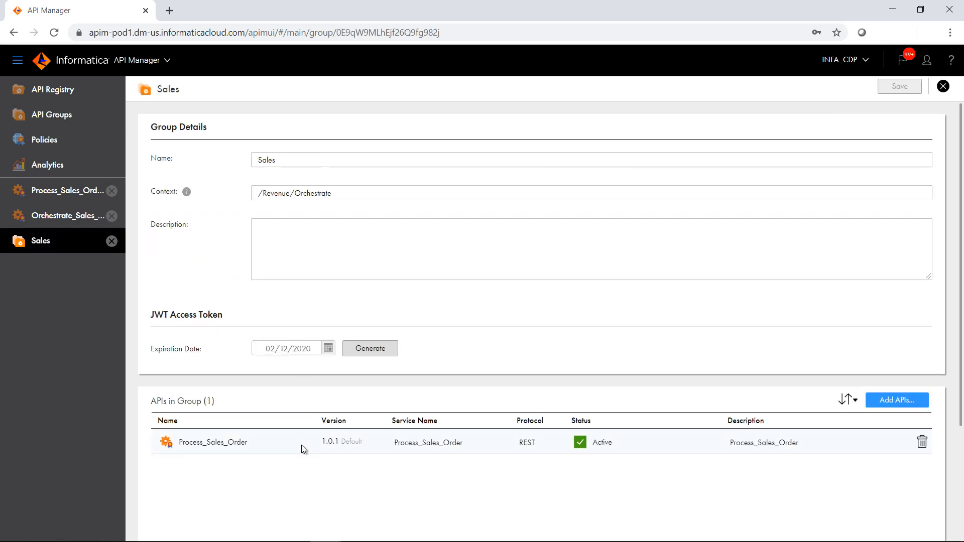
mouse_move(247, 447)
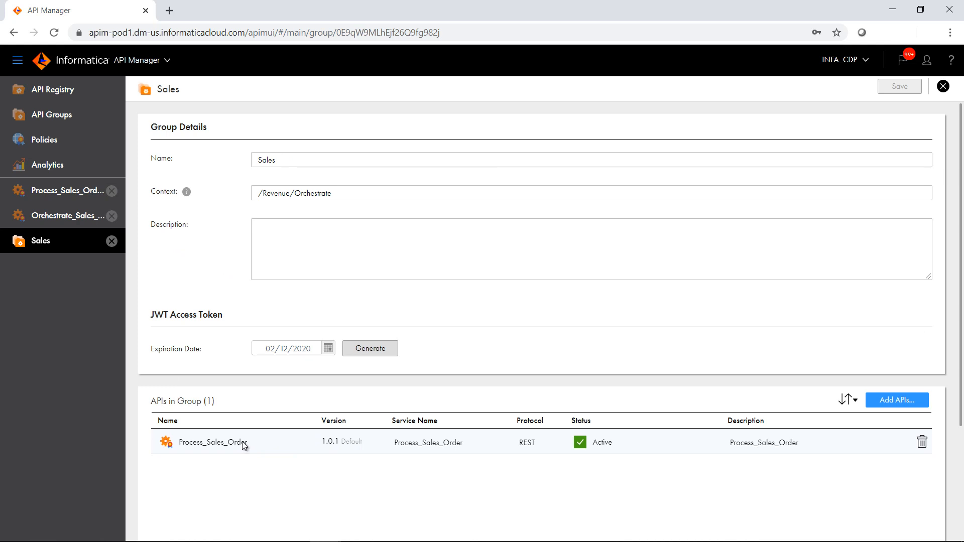
mouse_move(193, 239)
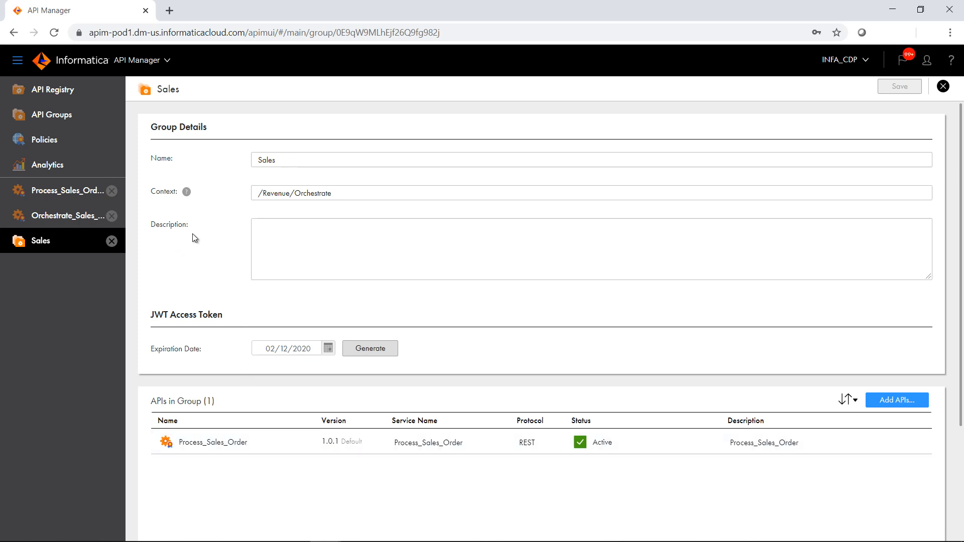
Show the Analytics overview with API usage trend and top APIs for the last 90 days.
left_click(46, 164)
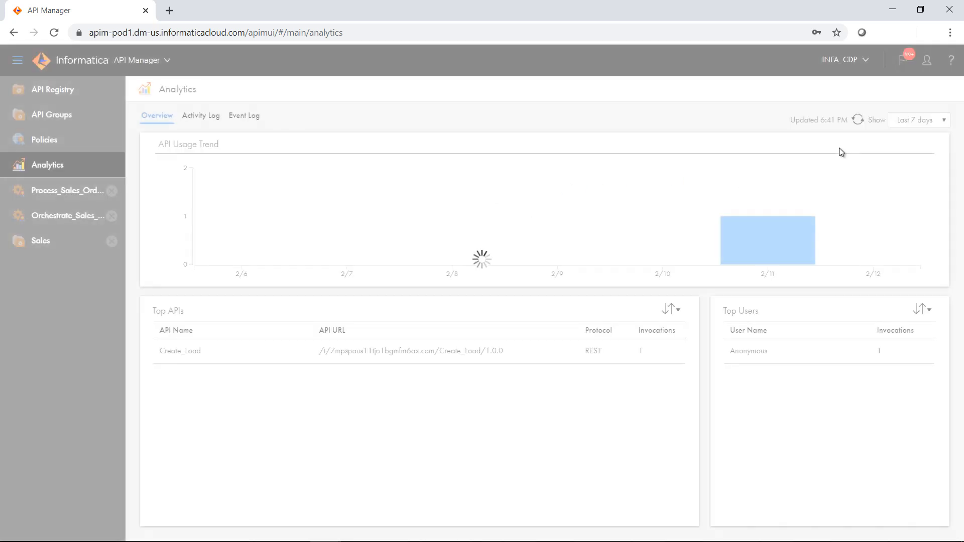
left_click(919, 119)
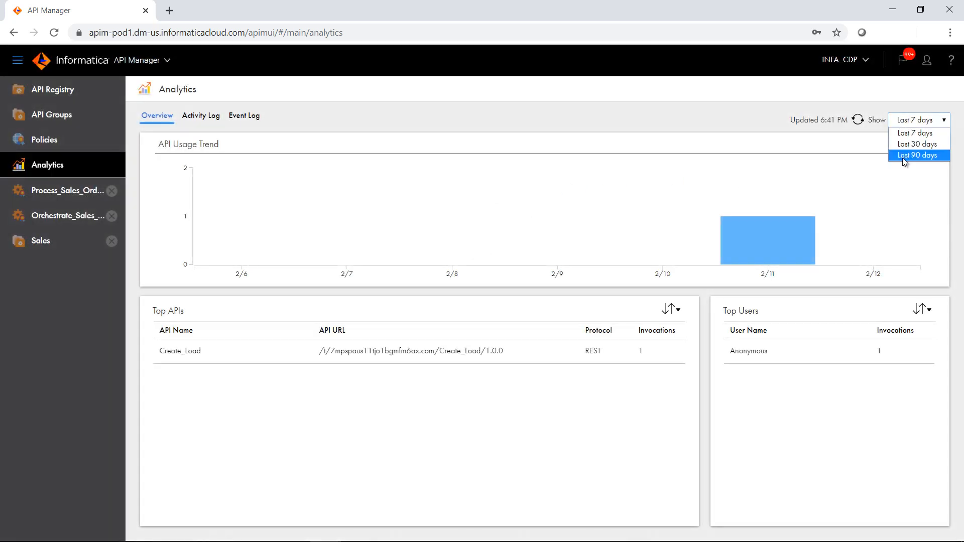
left_click(917, 154)
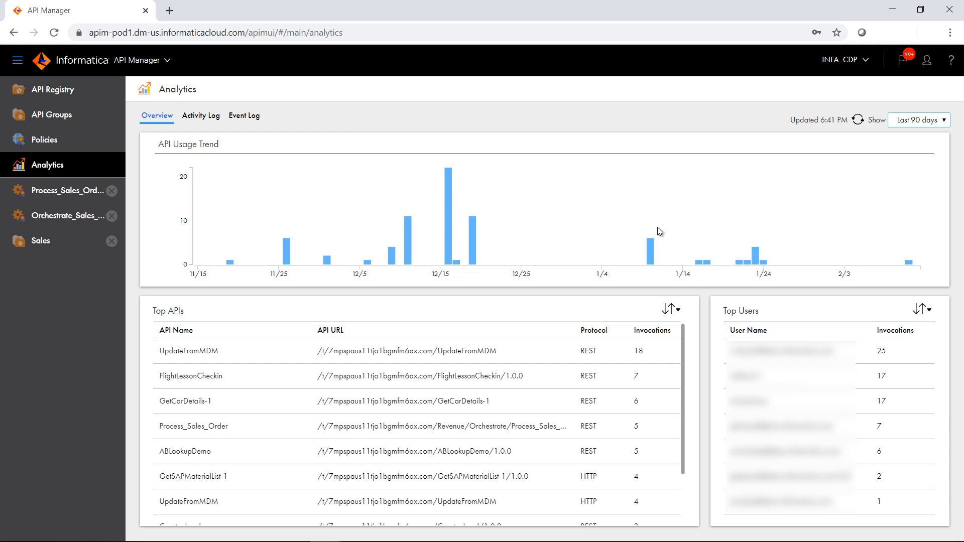
mouse_move(353, 234)
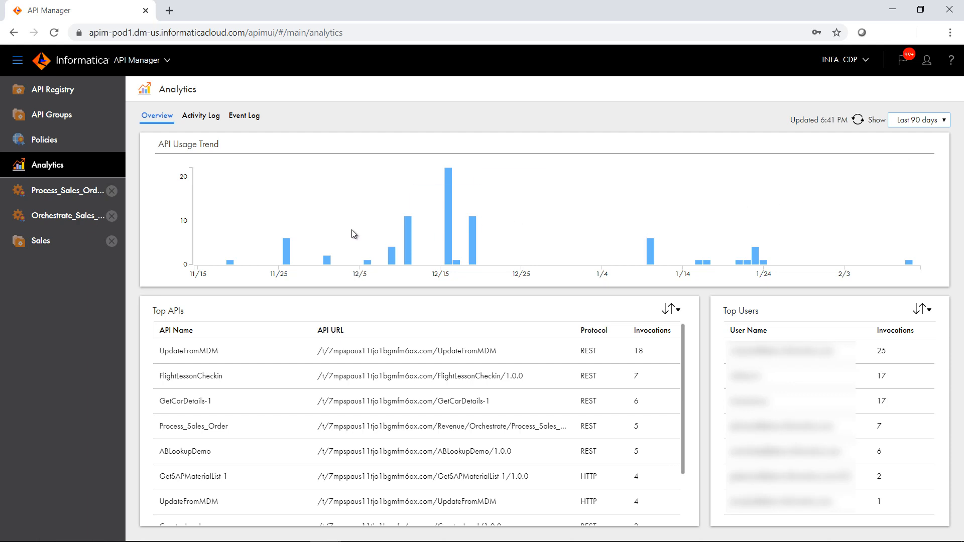
mouse_move(212, 167)
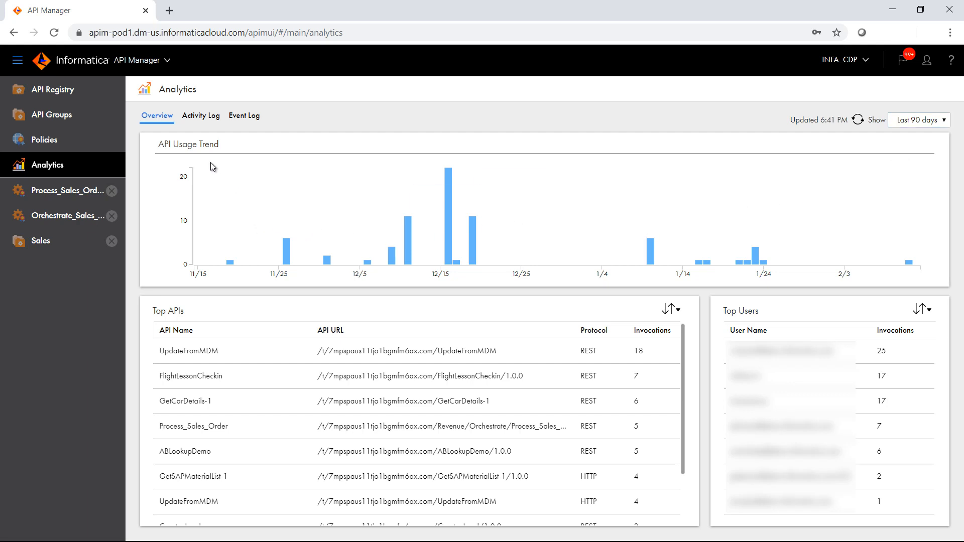
Review the activity log of API invocations, then the event log of authorization failures.
left_click(201, 115)
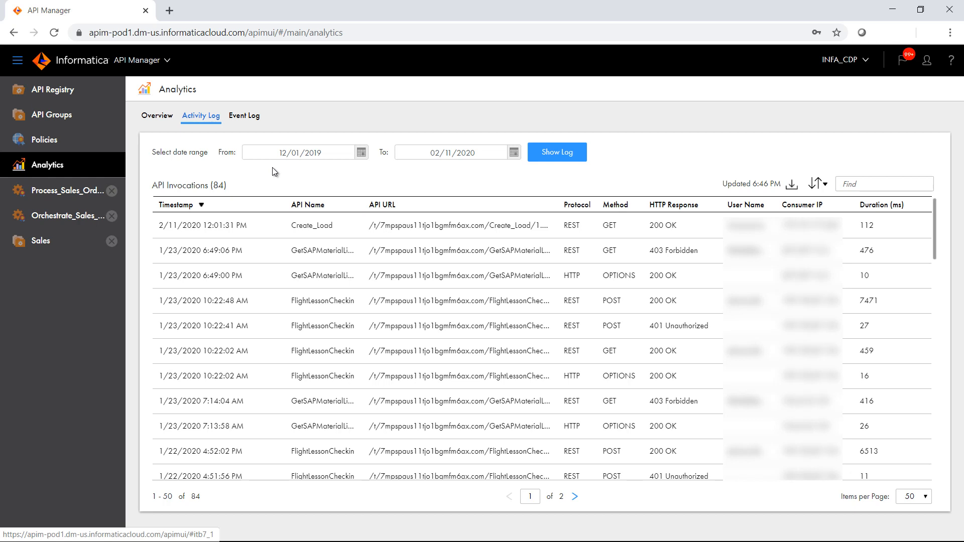
mouse_move(303, 204)
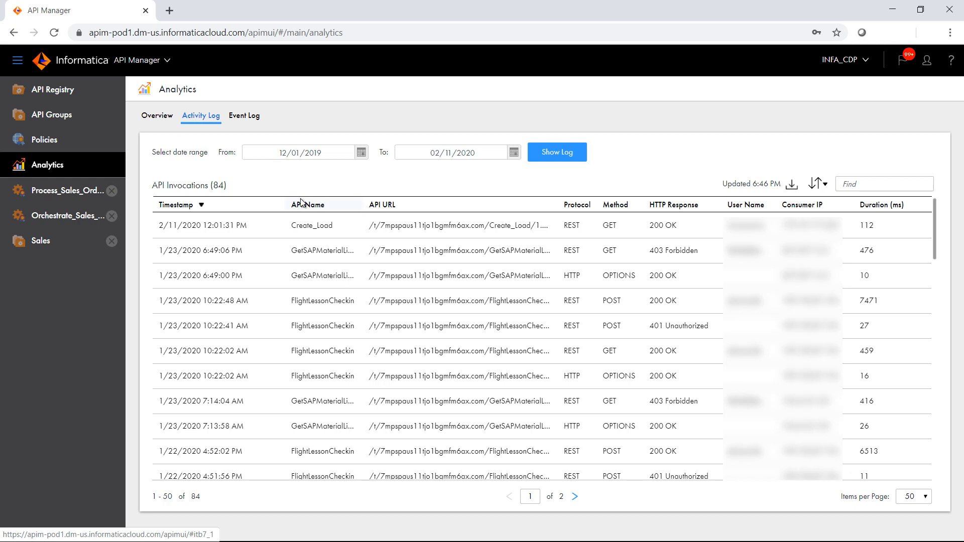
mouse_move(318, 191)
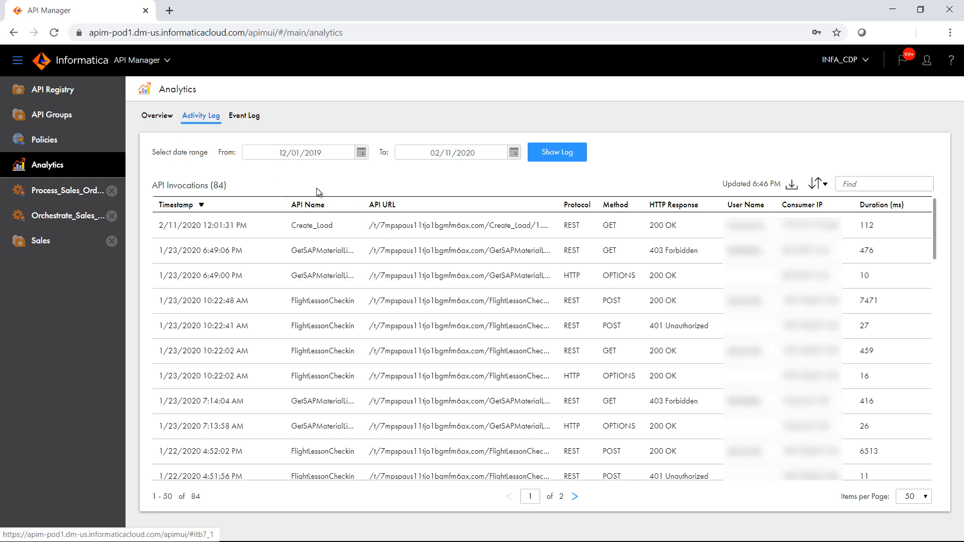
mouse_move(293, 173)
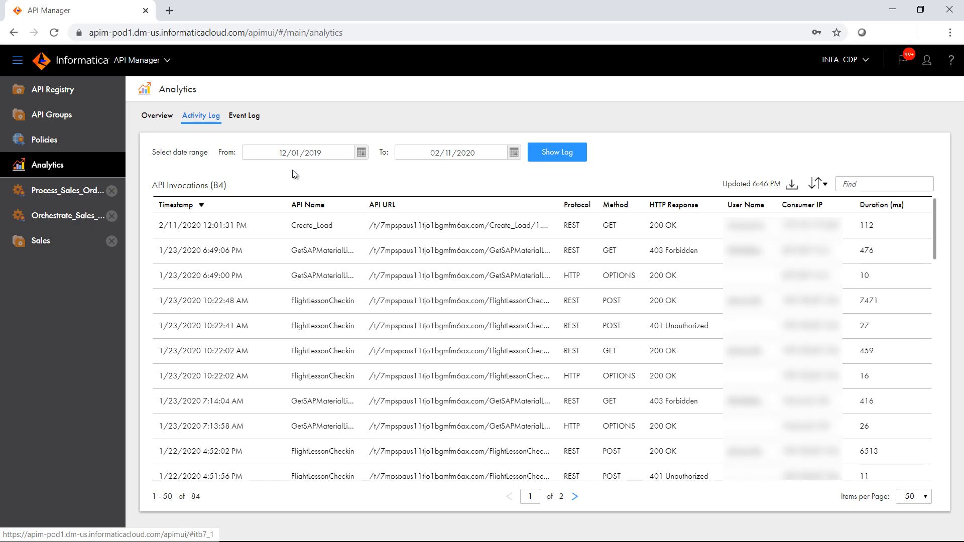
left_click(244, 116)
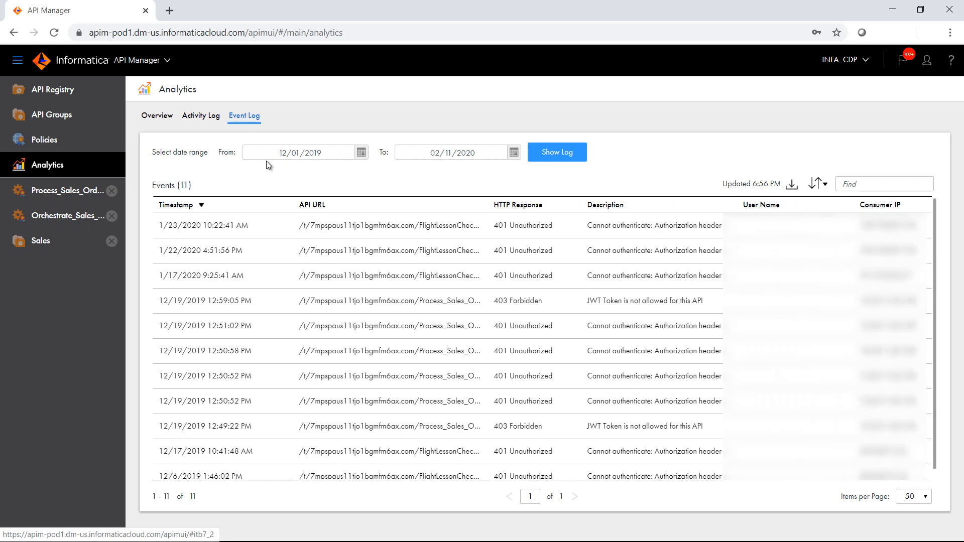